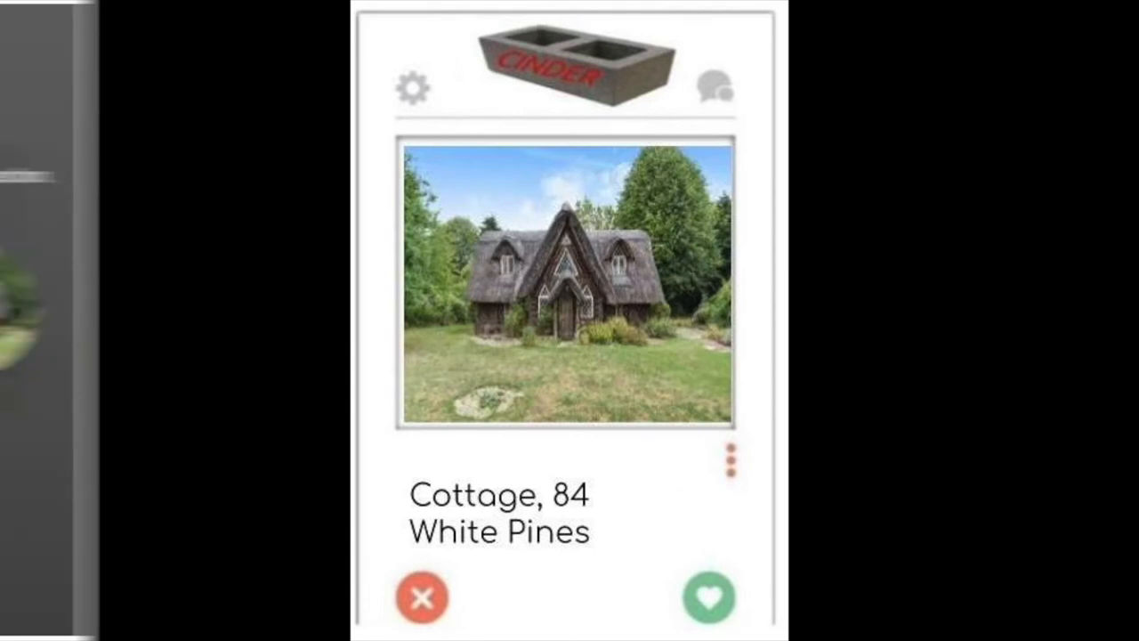
- Like the Cottage, 84 White Pines card to reach the Joist! match screen with Duplex
{"action": "left_click", "coordinate": [709, 597]}
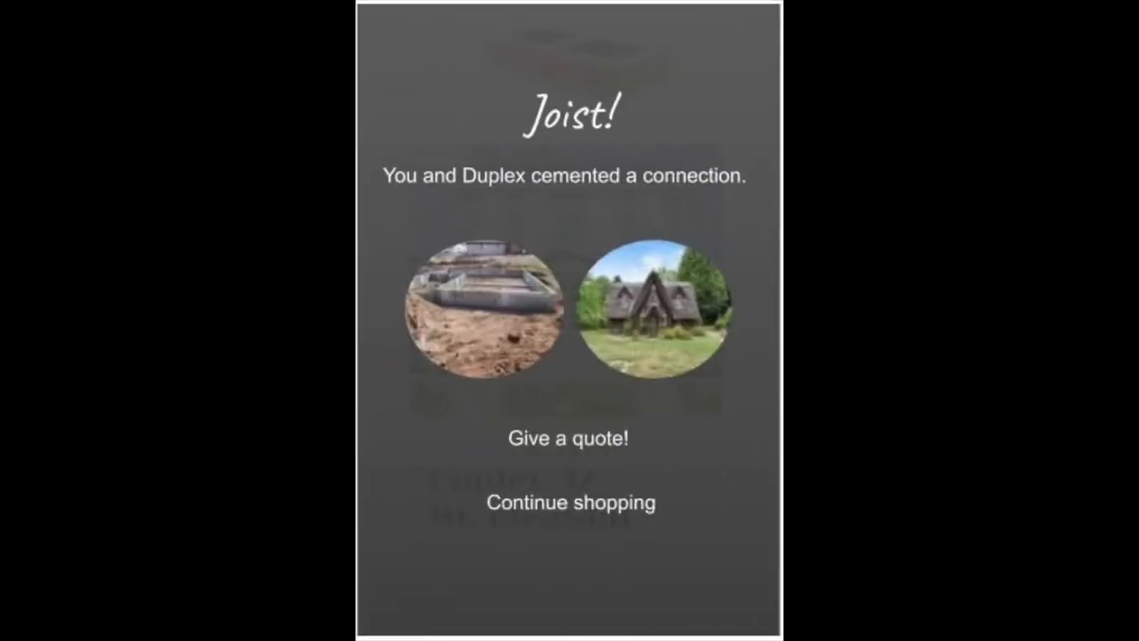